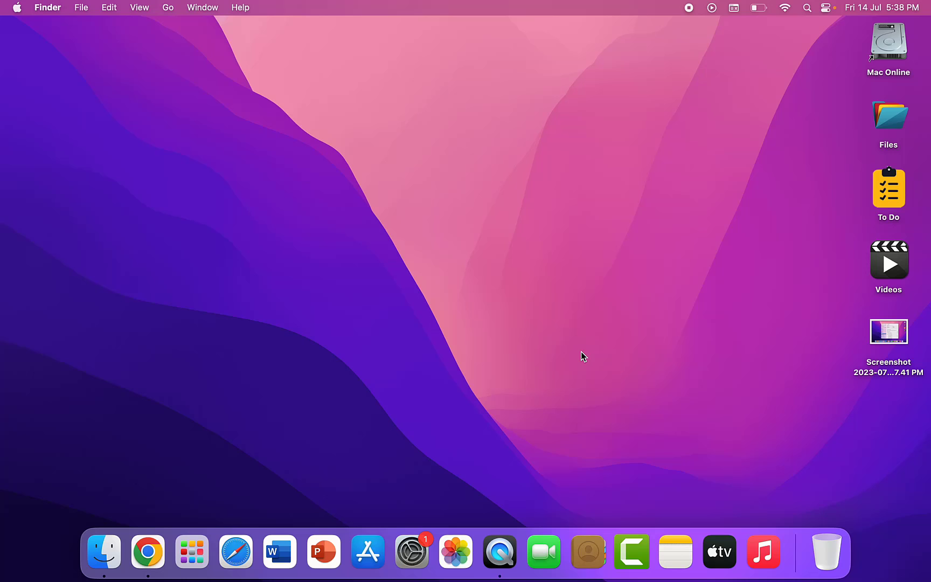
mouse_move(411, 551)
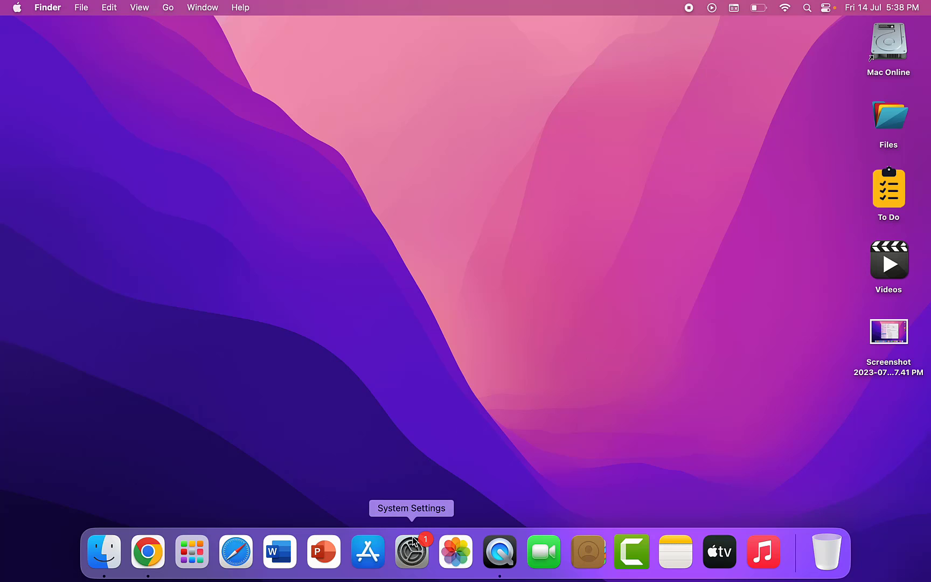
Step: Launch System Settings from the Dock, opening on the General pane
click(411, 551)
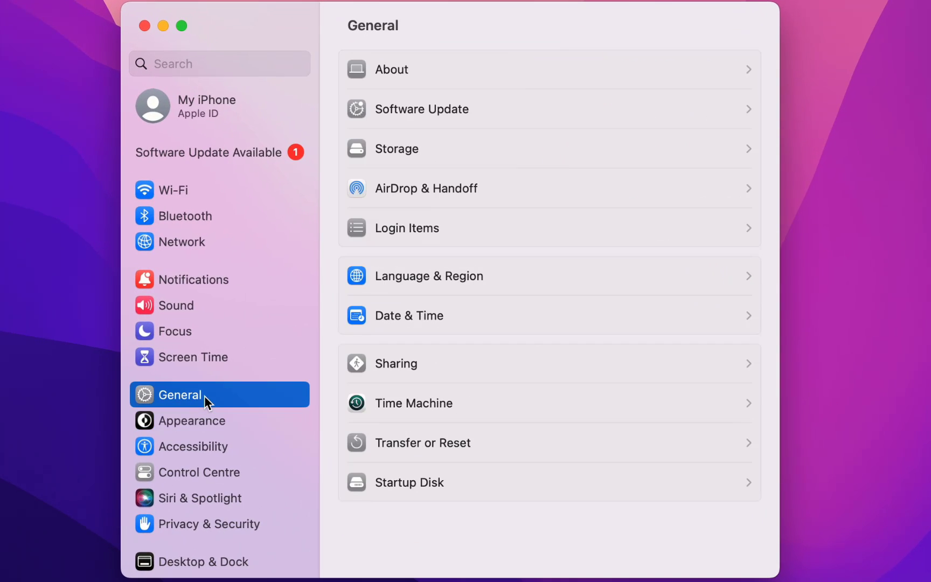
mouse_move(444, 242)
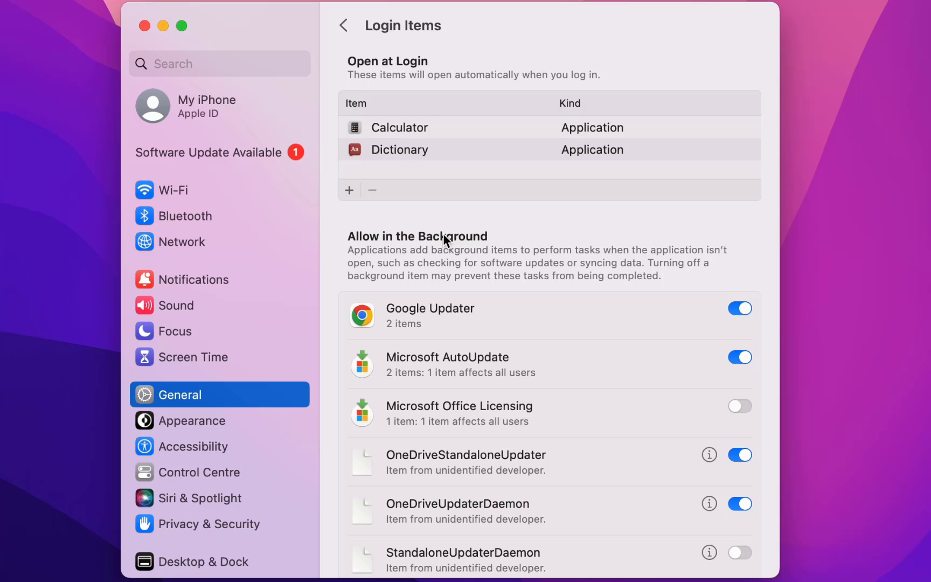
mouse_move(403, 89)
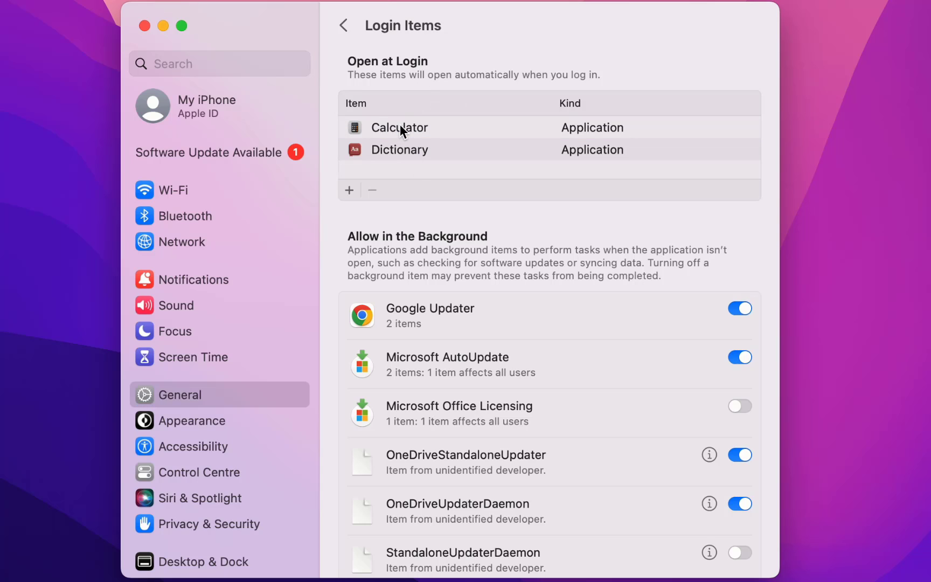
Step: Open Login Items under General and select Calculator in the Open at Login list
click(399, 127)
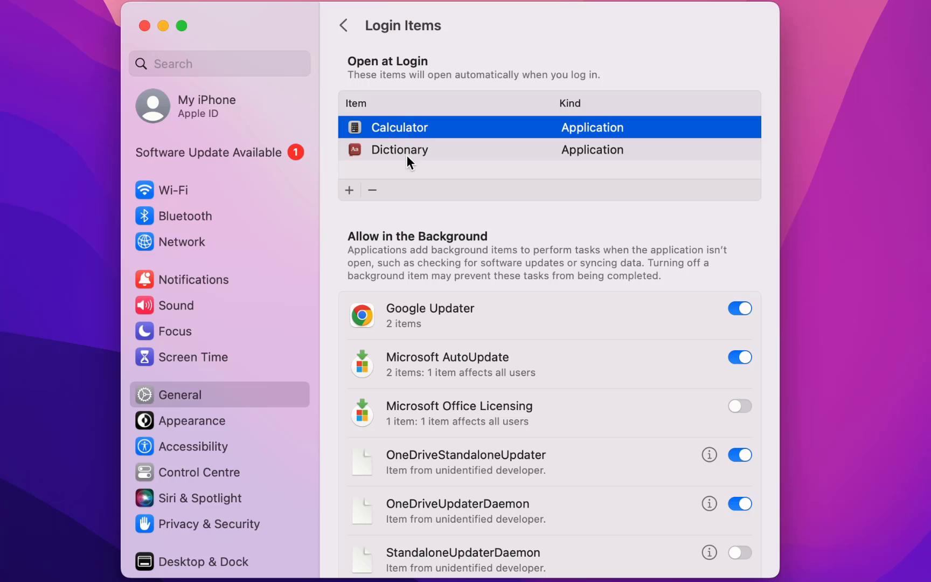
mouse_move(394, 71)
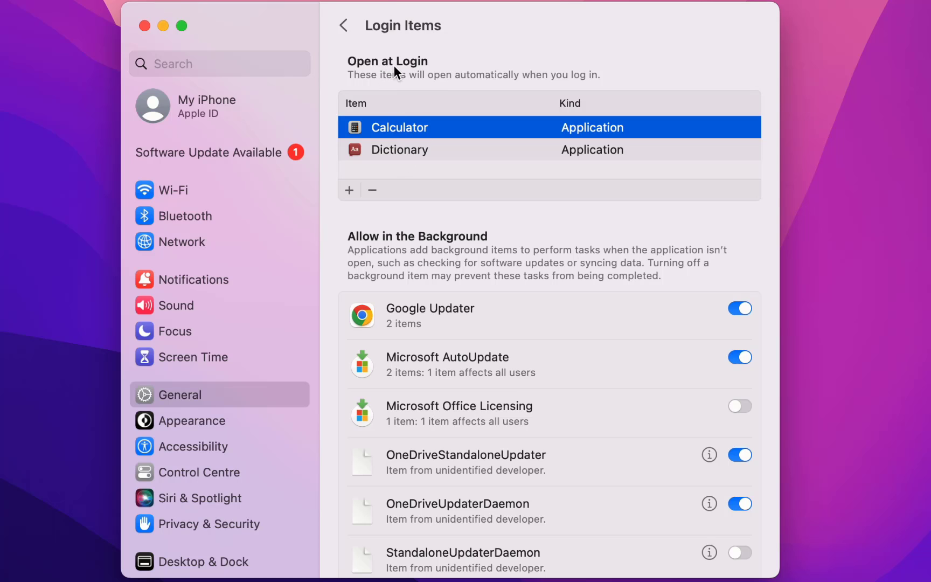
mouse_move(406, 252)
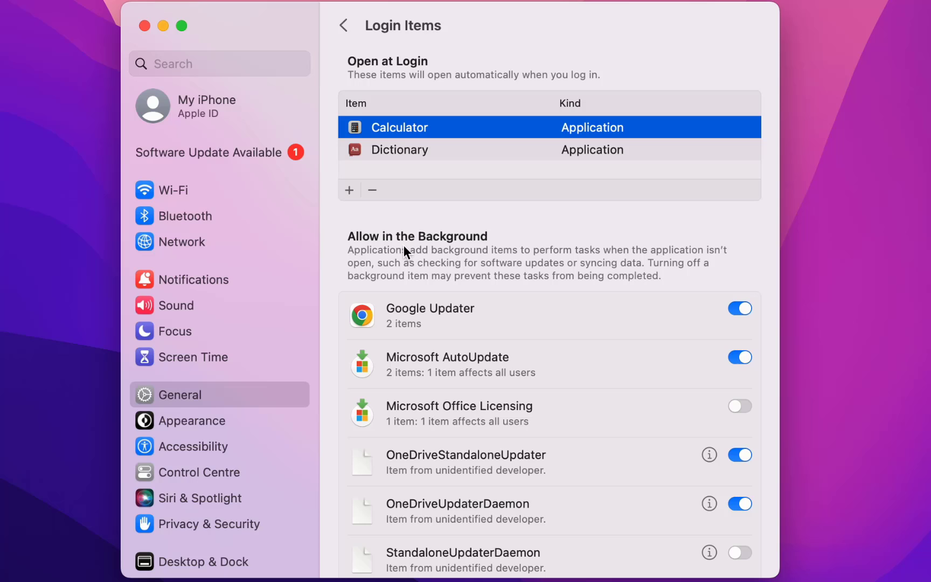
Step: Turn off Google Updater, Microsoft AutoUpdate and both OneDrive updaters, authorising with the password
scroll(down, 3)
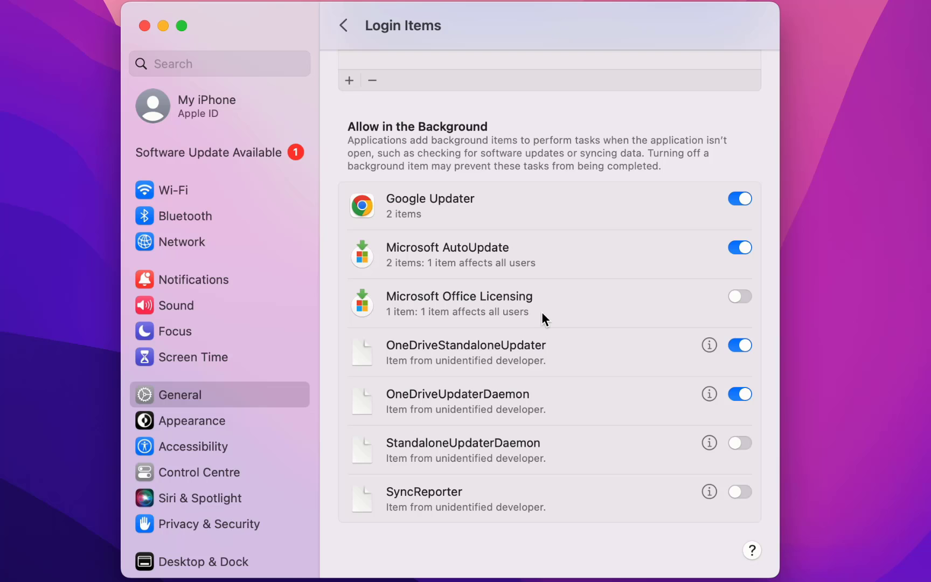
mouse_move(736, 207)
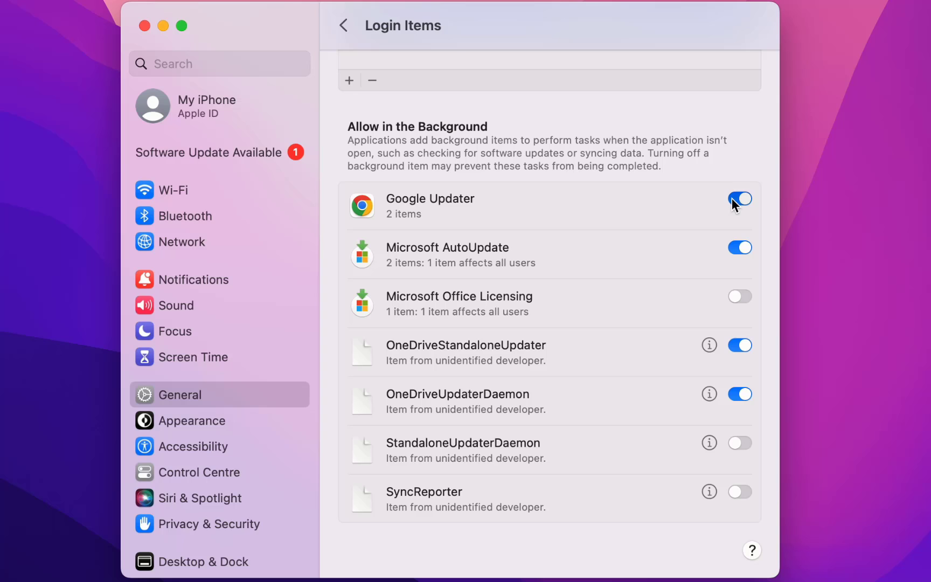
click(740, 198)
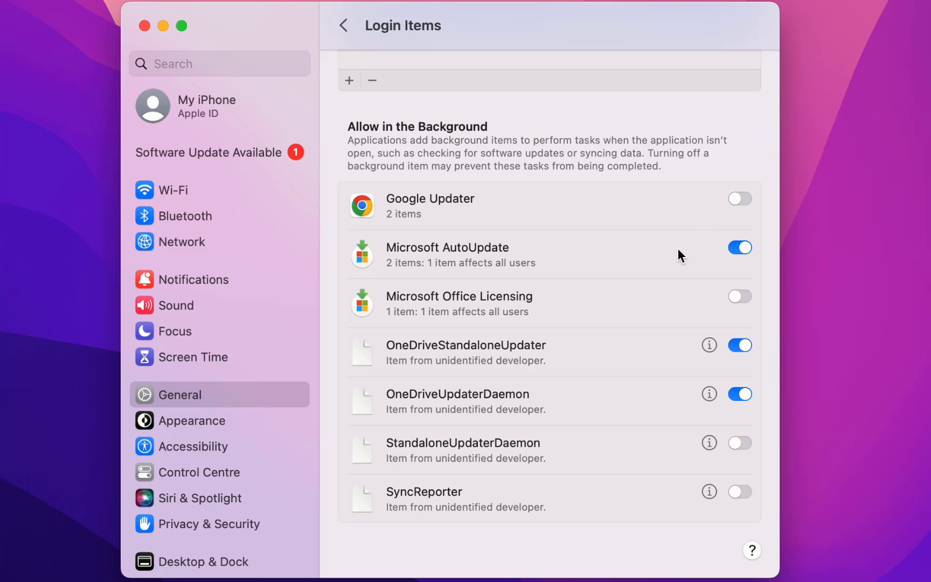
click(738, 248)
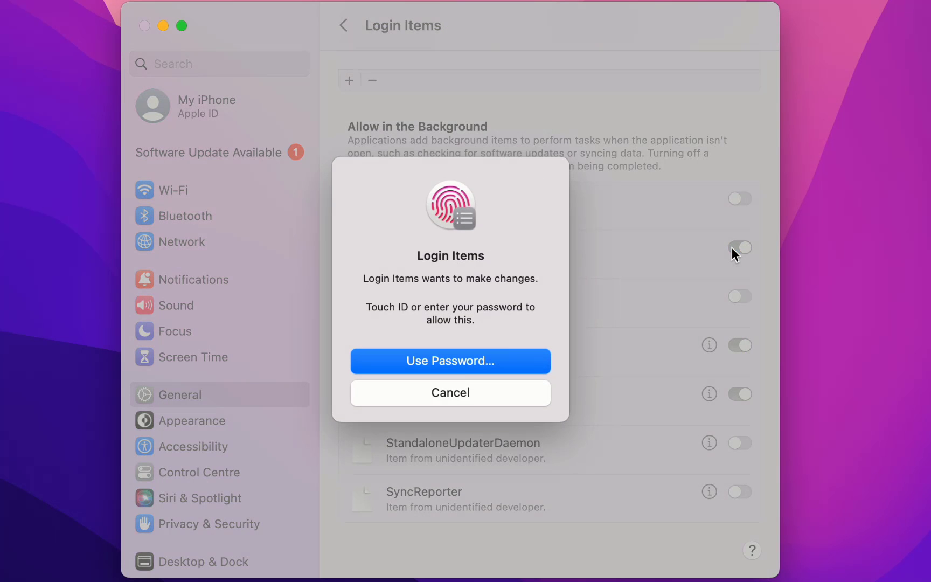
click(449, 361)
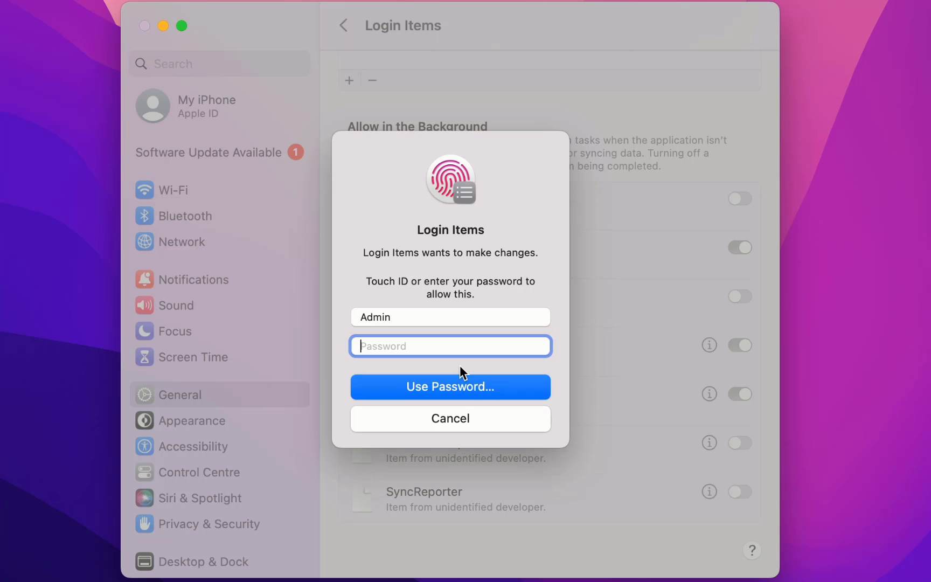
text(password)
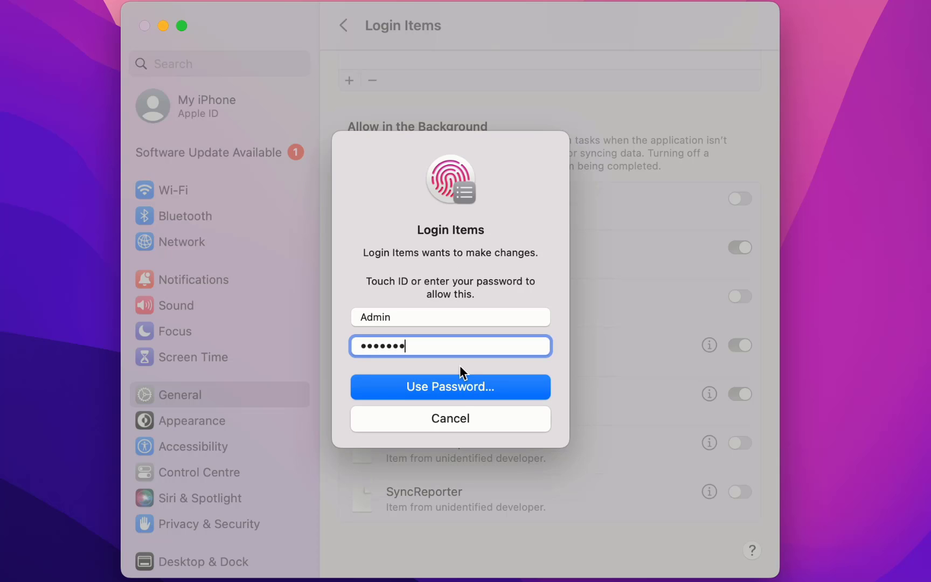
click(450, 386)
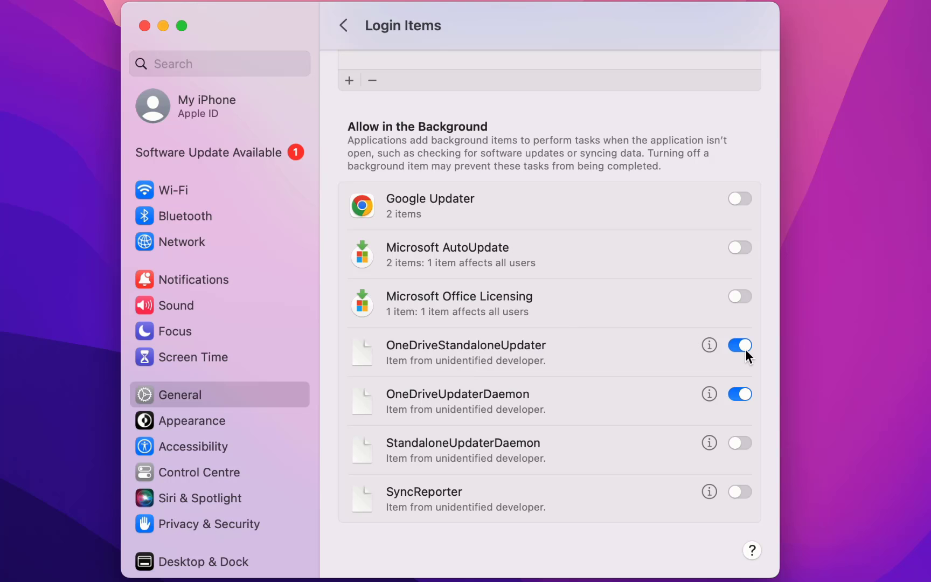
click(739, 345)
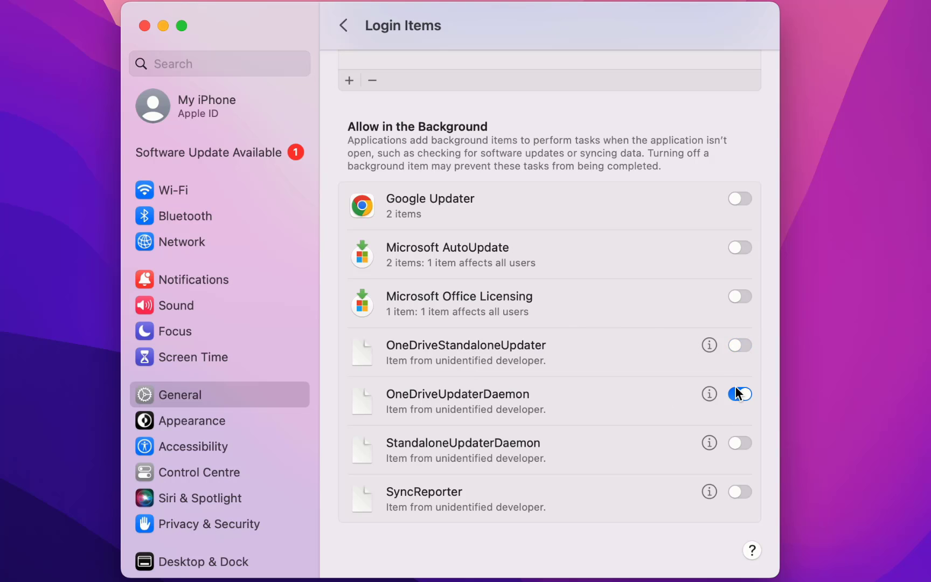
click(739, 394)
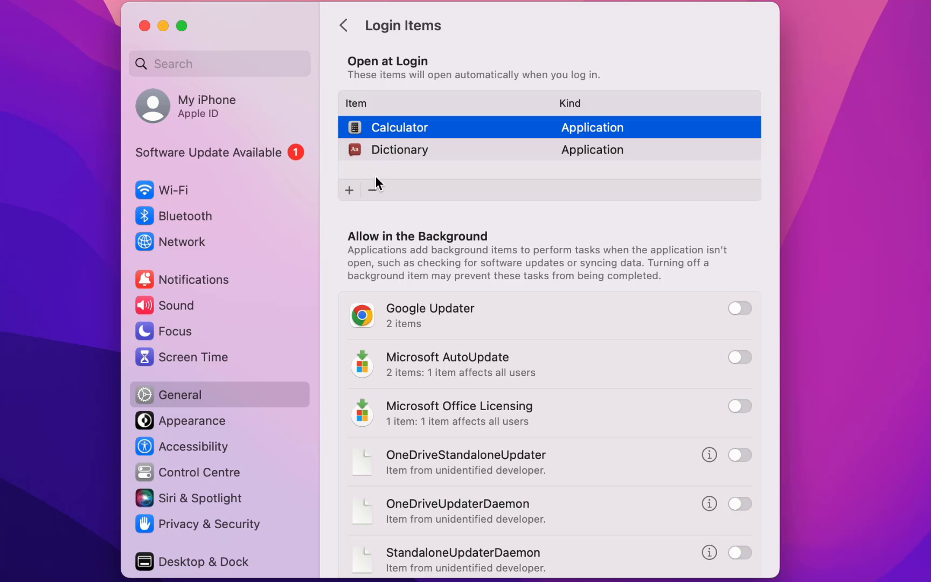
Step: Remove Calculator and Dictionary from the Open at Login list
click(400, 149)
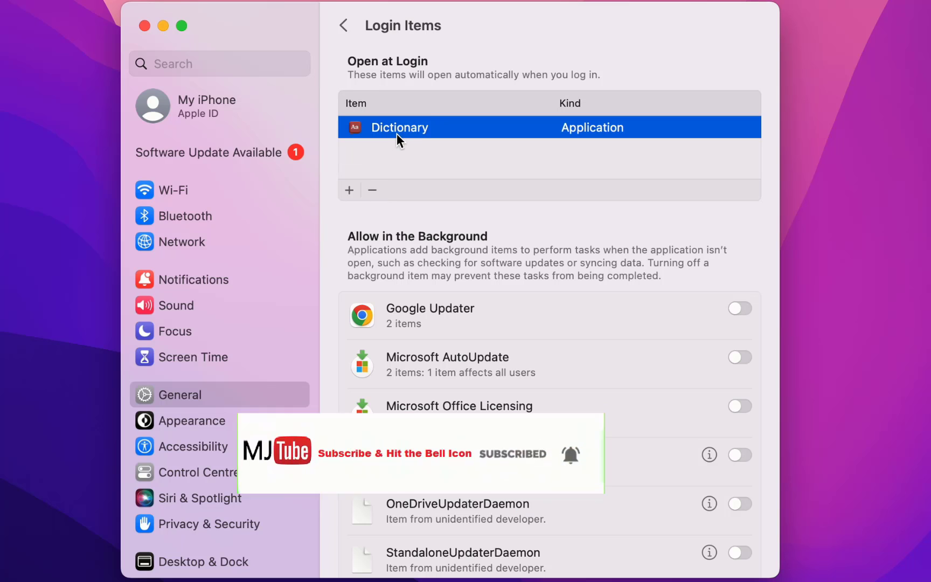
click(372, 191)
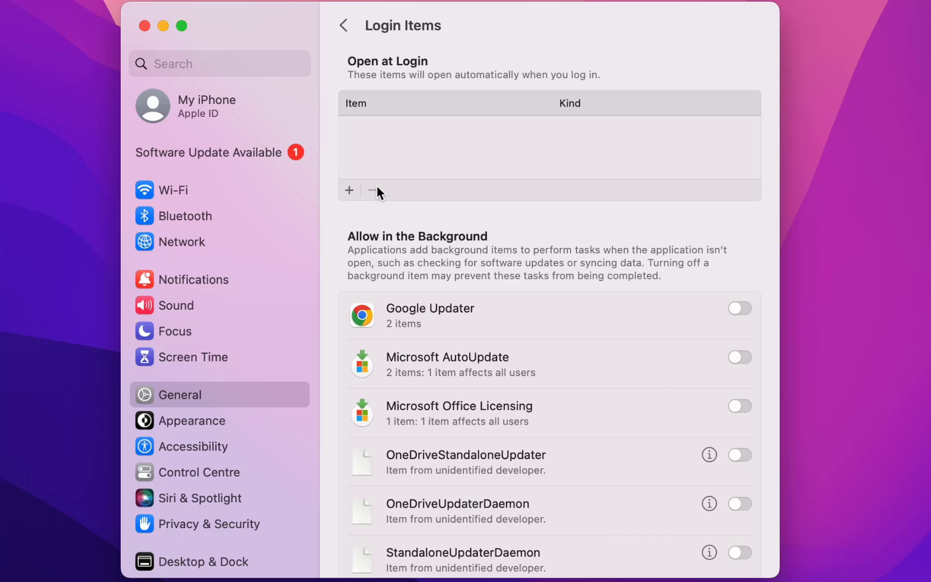
mouse_move(350, 197)
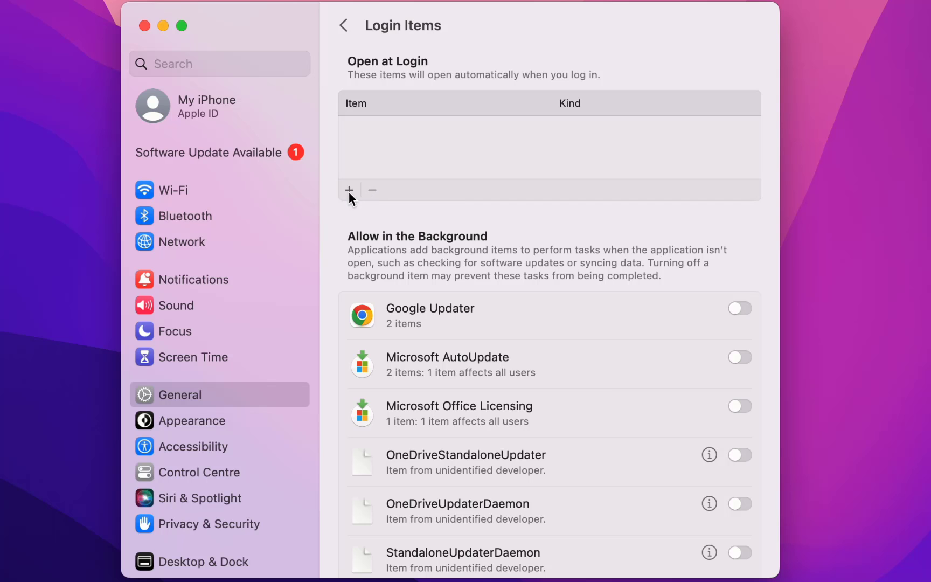
Step: Add Calculator from the Applications folder to the Open at Login list
click(349, 190)
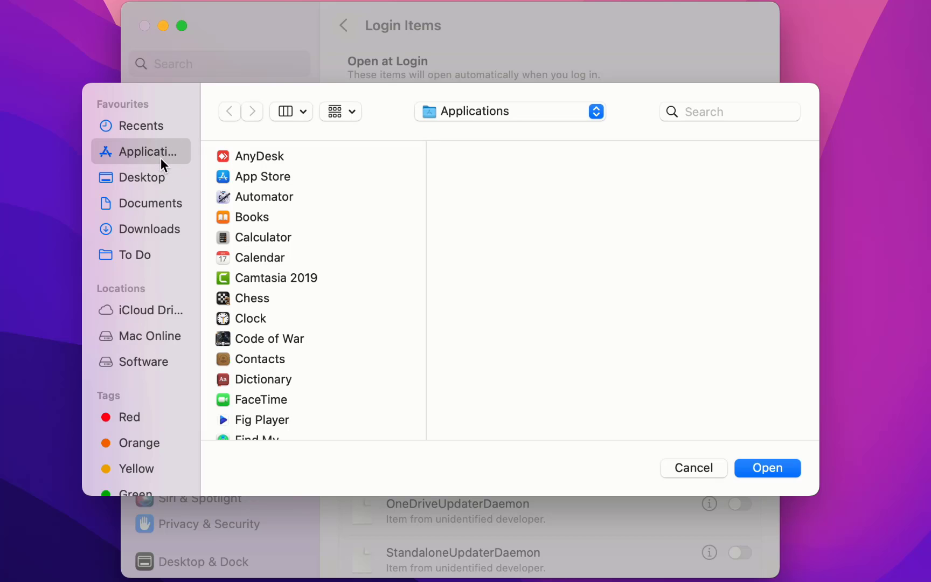
mouse_move(298, 261)
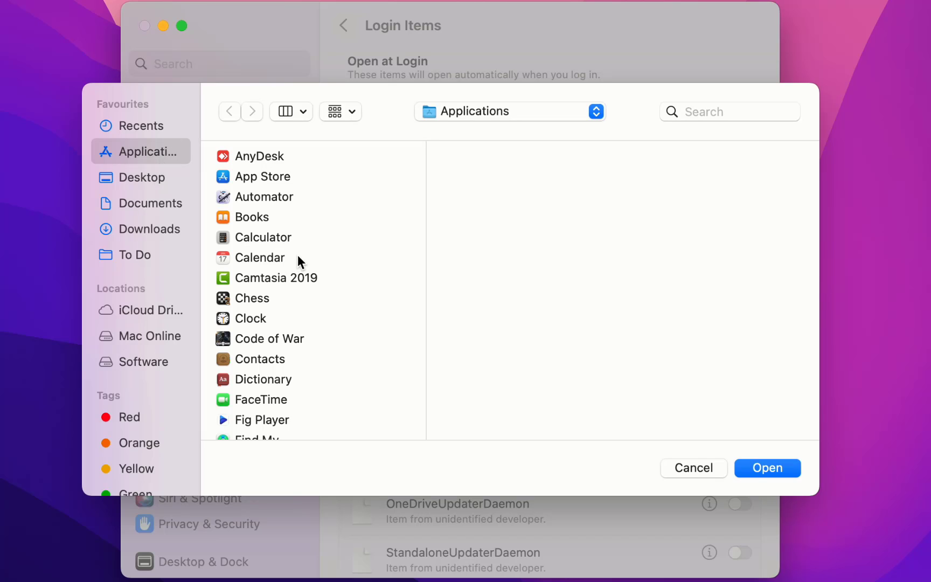
scroll(down, 3)
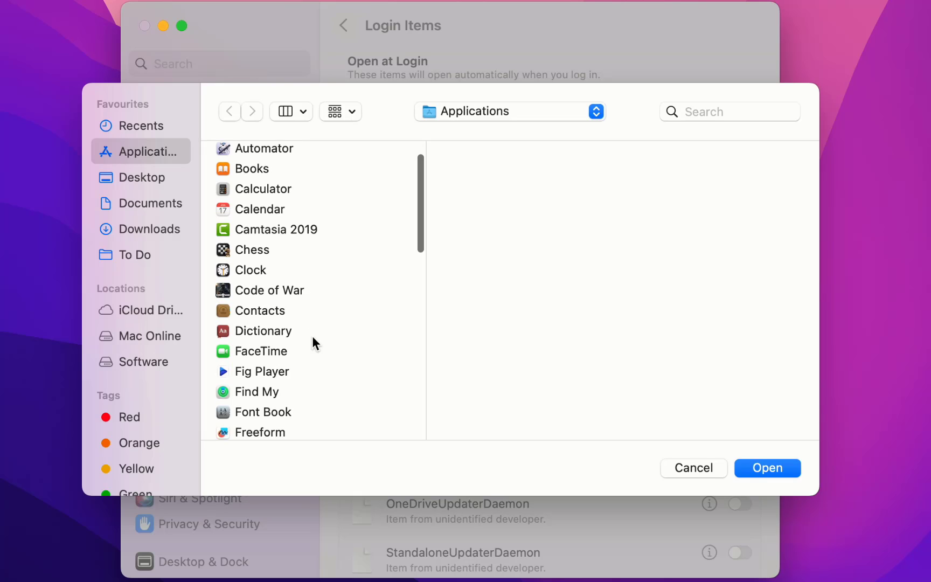
click(262, 202)
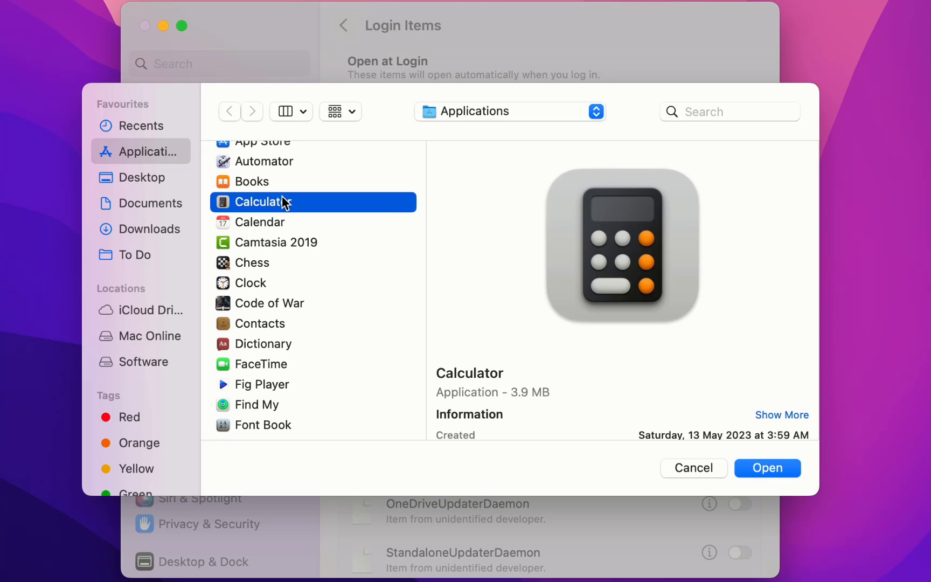
click(766, 467)
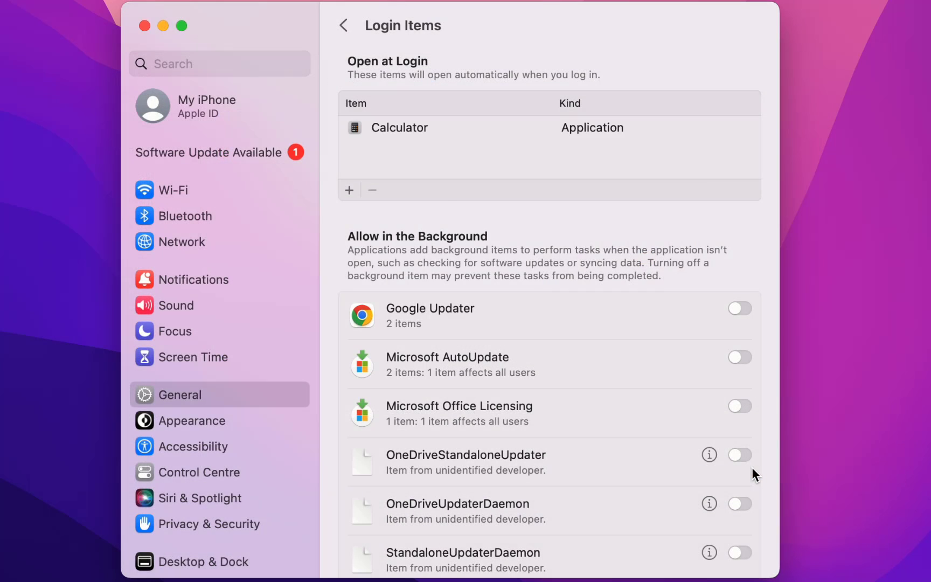
mouse_move(416, 82)
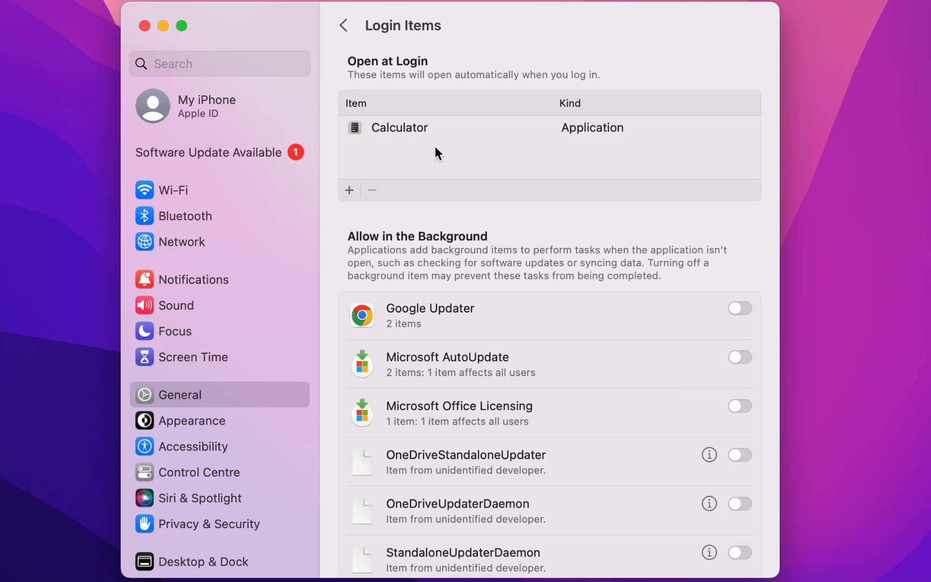
mouse_move(145, 42)
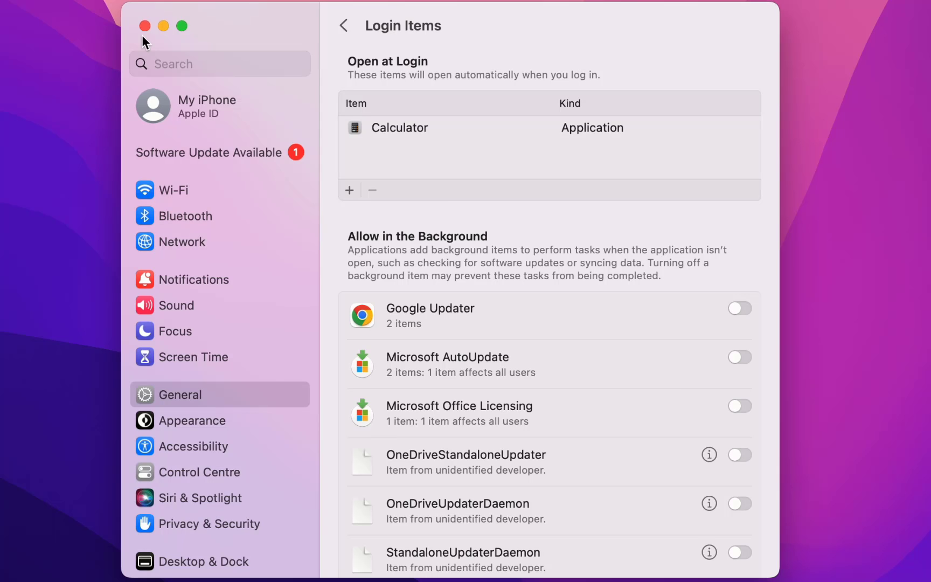
Step: Close the System Settings window with its red close button
click(145, 26)
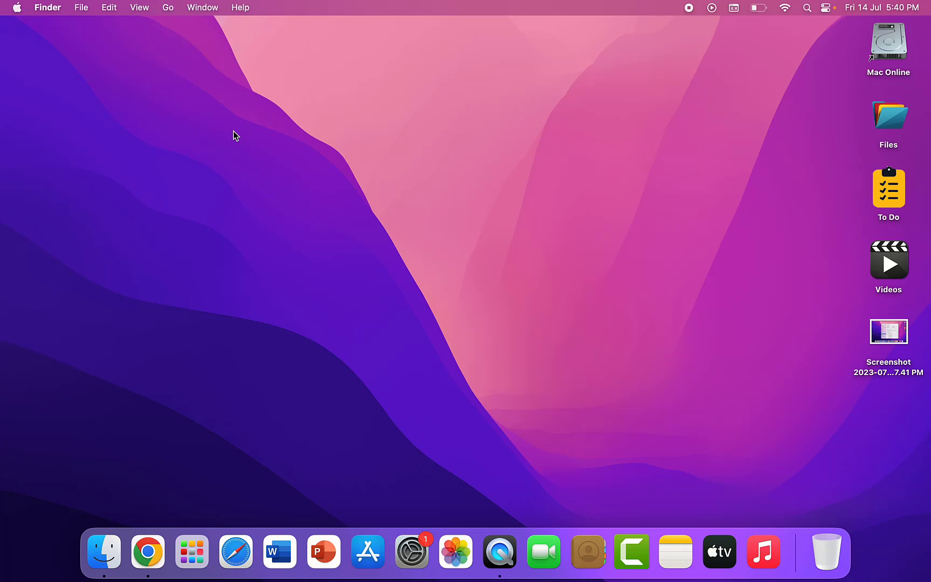
mouse_move(690, 6)
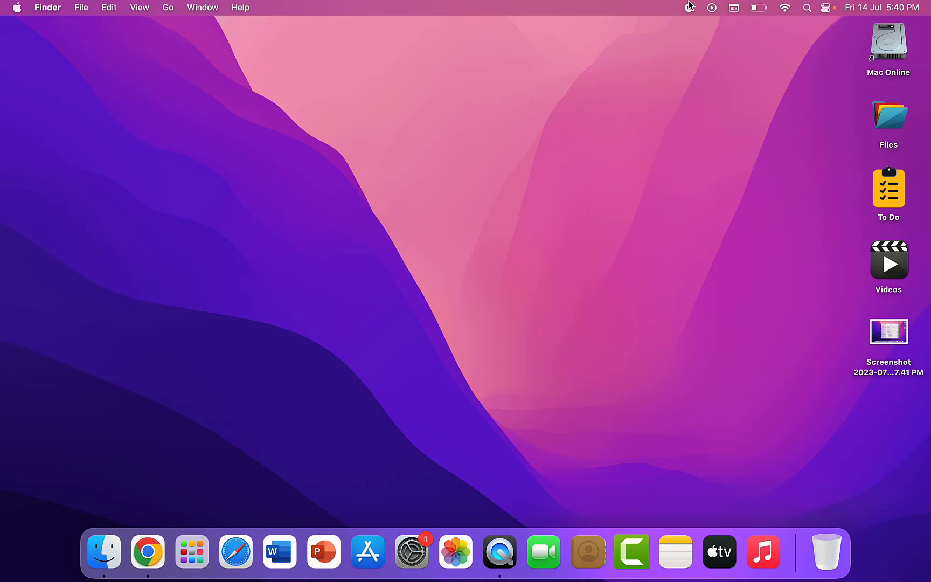